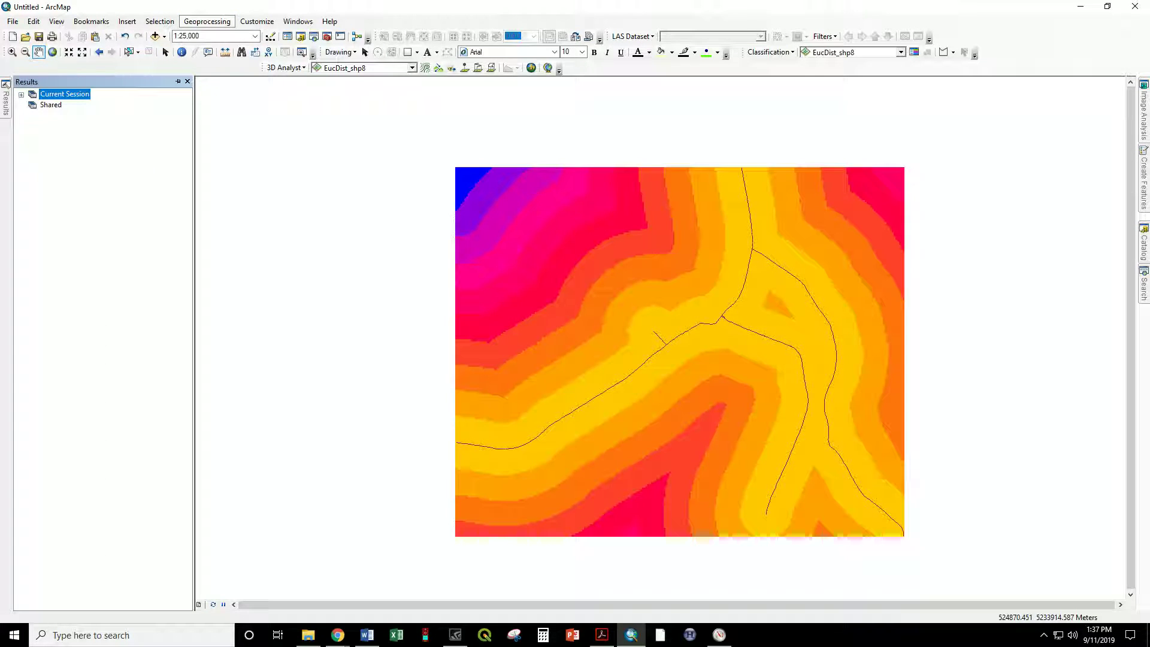
- Reopen the earlier Euclidean Distance run on the downtown roads from the Results window
{"action": "left_click", "coordinate": [206, 20]}
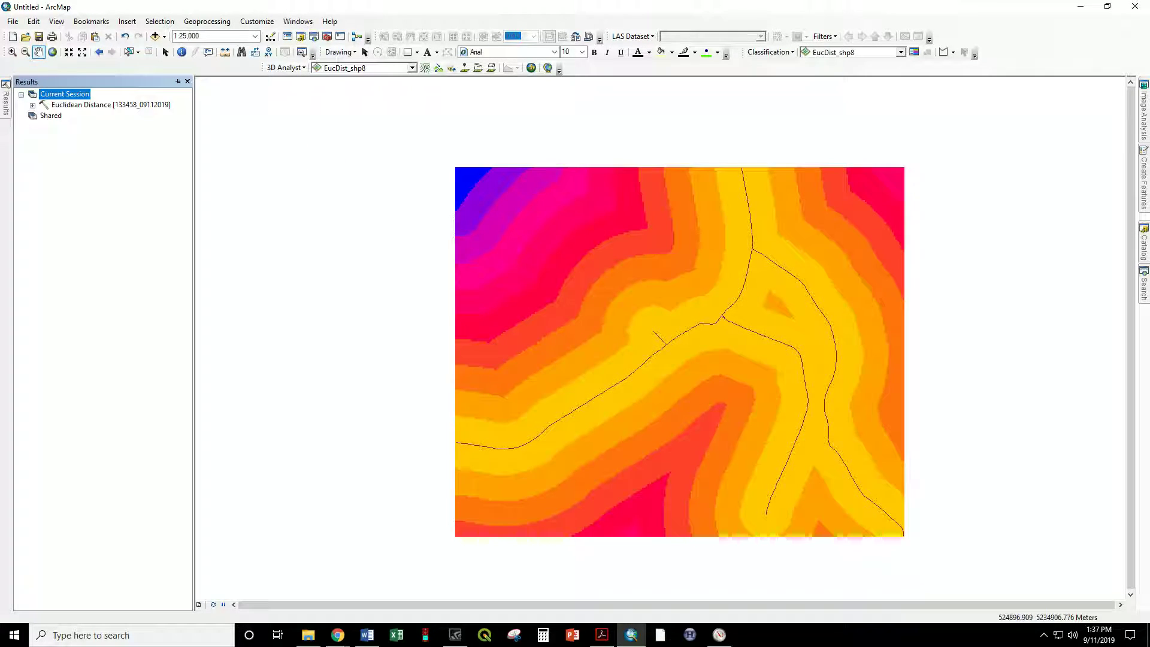
{"action": "left_click", "coordinate": [33, 105]}
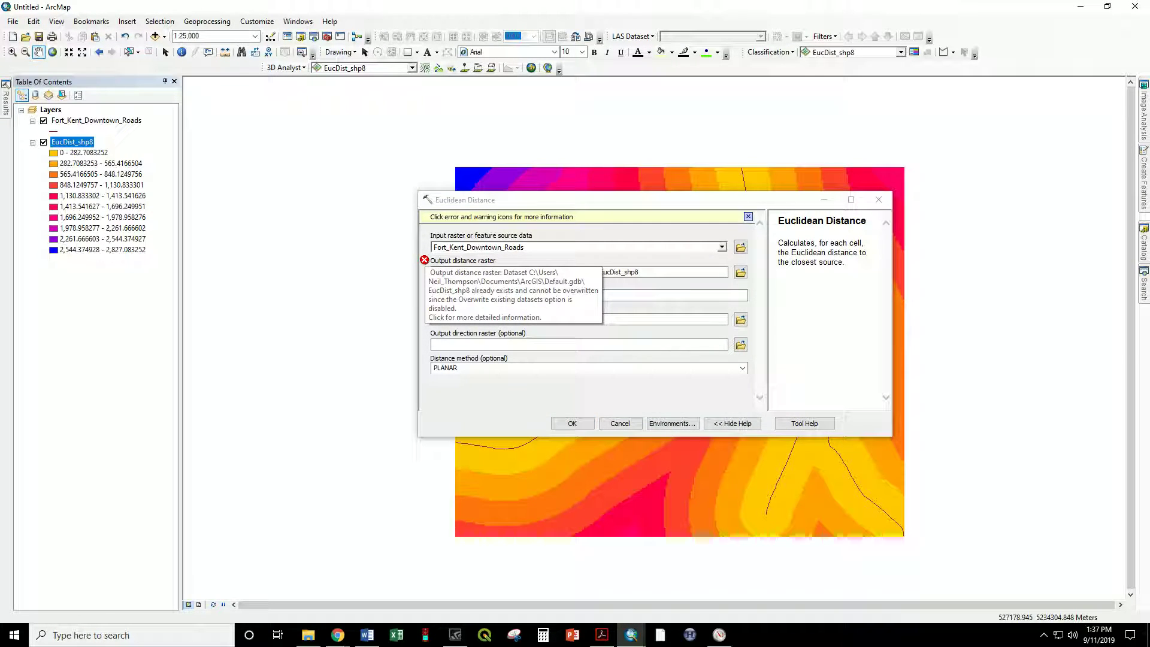
- Rename the output distance raster to EucDist_shp9 and show the Environments settings
{"action": "left_click", "coordinate": [579, 271]}
{"action": "type", "text": "9"}
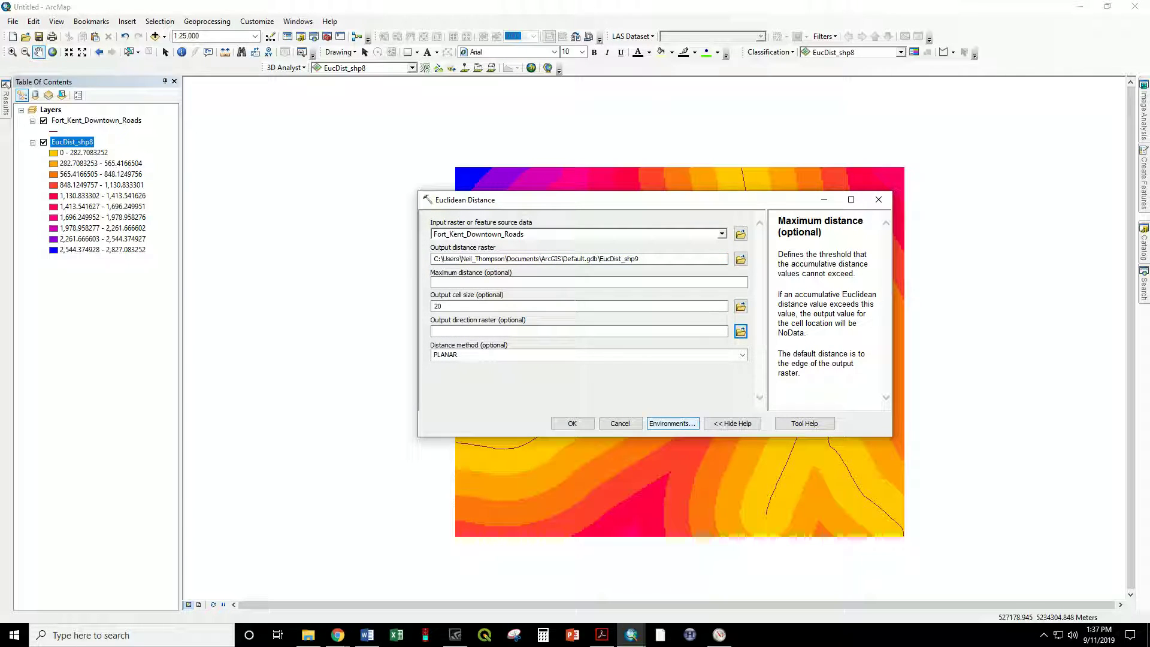
{"action": "left_click", "coordinate": [670, 423]}
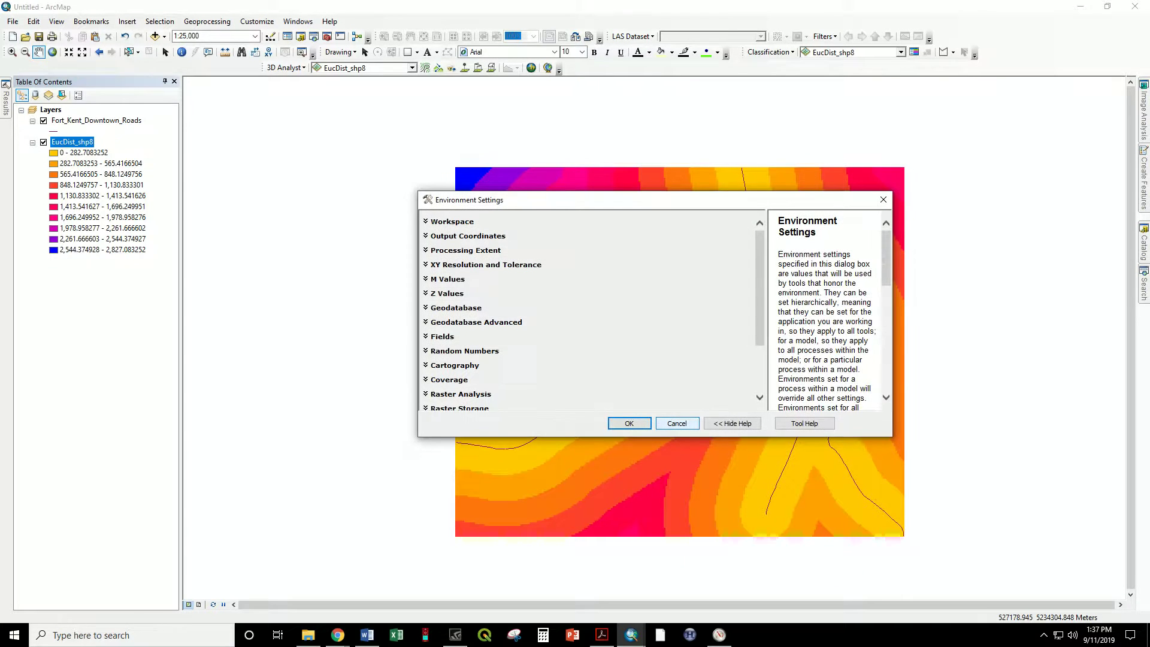
- Set Processing Extent to 'Same as Display'
{"action": "left_click", "coordinate": [468, 250]}
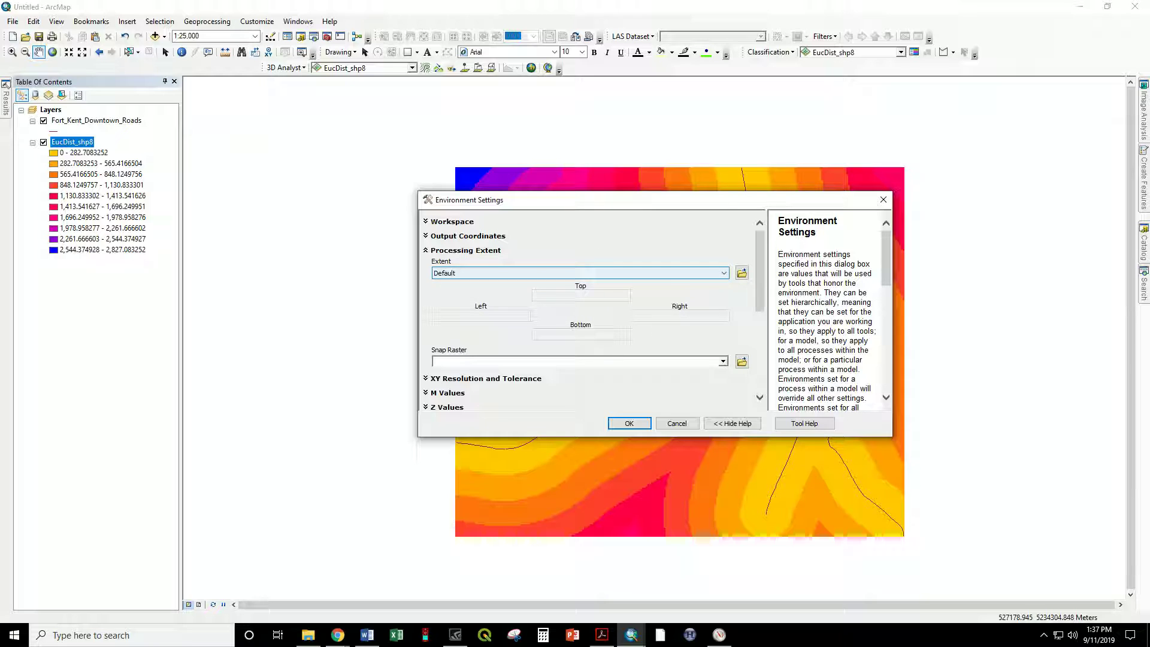
{"action": "left_click", "coordinate": [723, 273]}
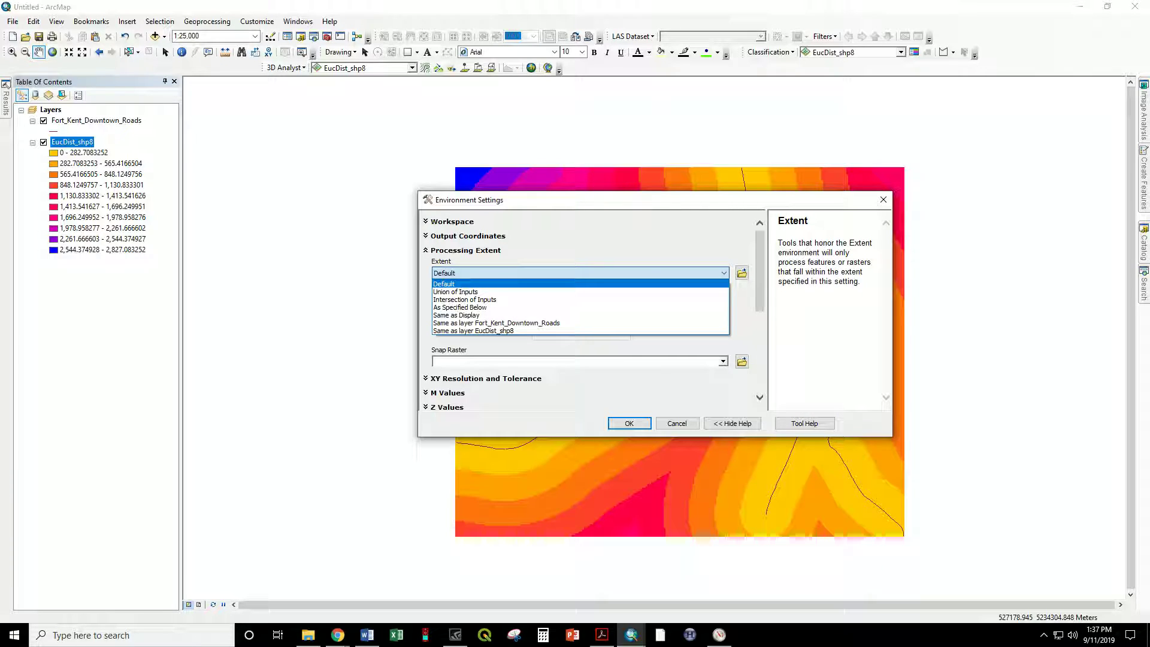
{"action": "mouse_move", "coordinate": [454, 291]}
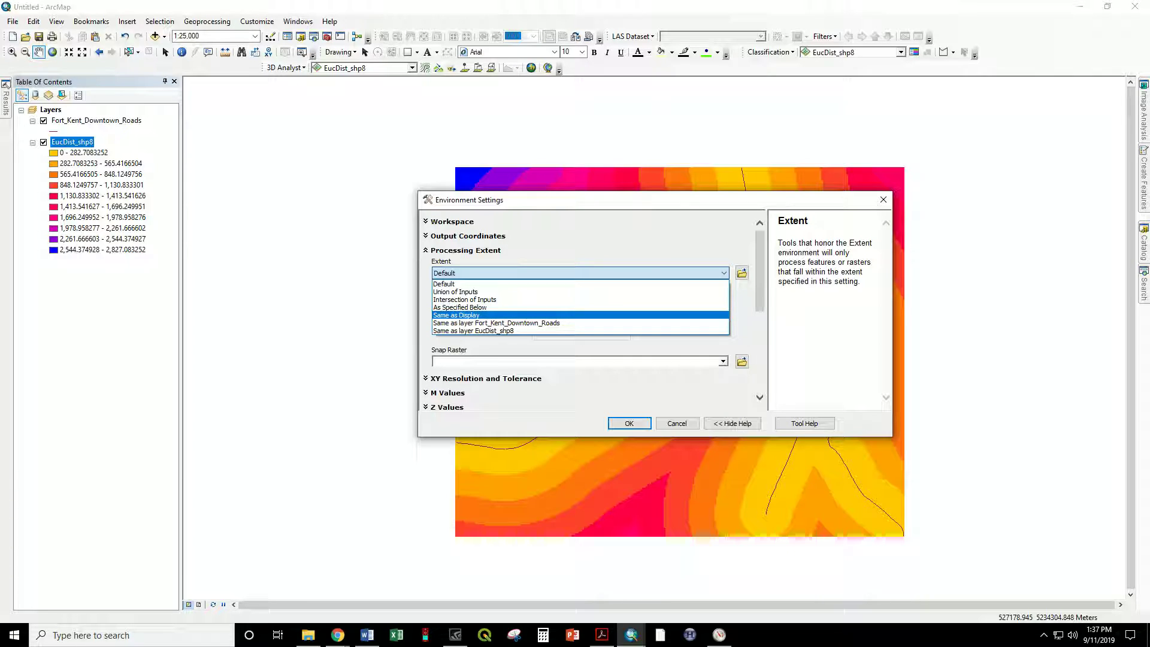
{"action": "left_click", "coordinate": [455, 314]}
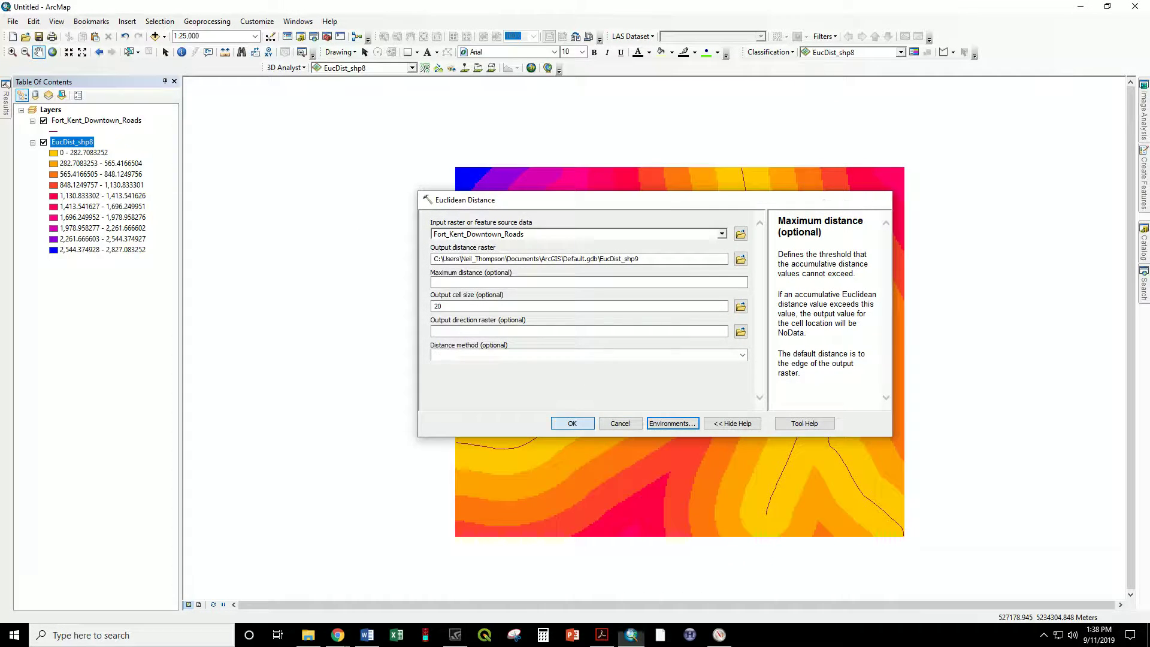
- Run Euclidean Distance, dismiss the completion report, and display the EucDist_shp9 layer
{"action": "left_click", "coordinate": [572, 423]}
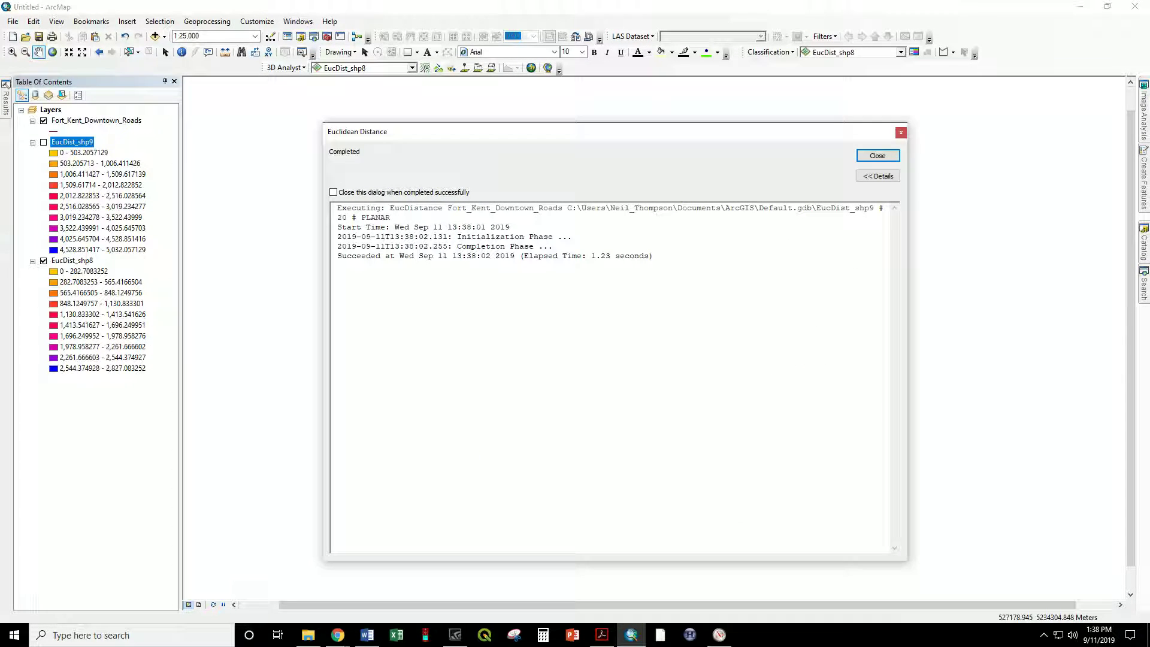
{"action": "left_click", "coordinate": [876, 156]}
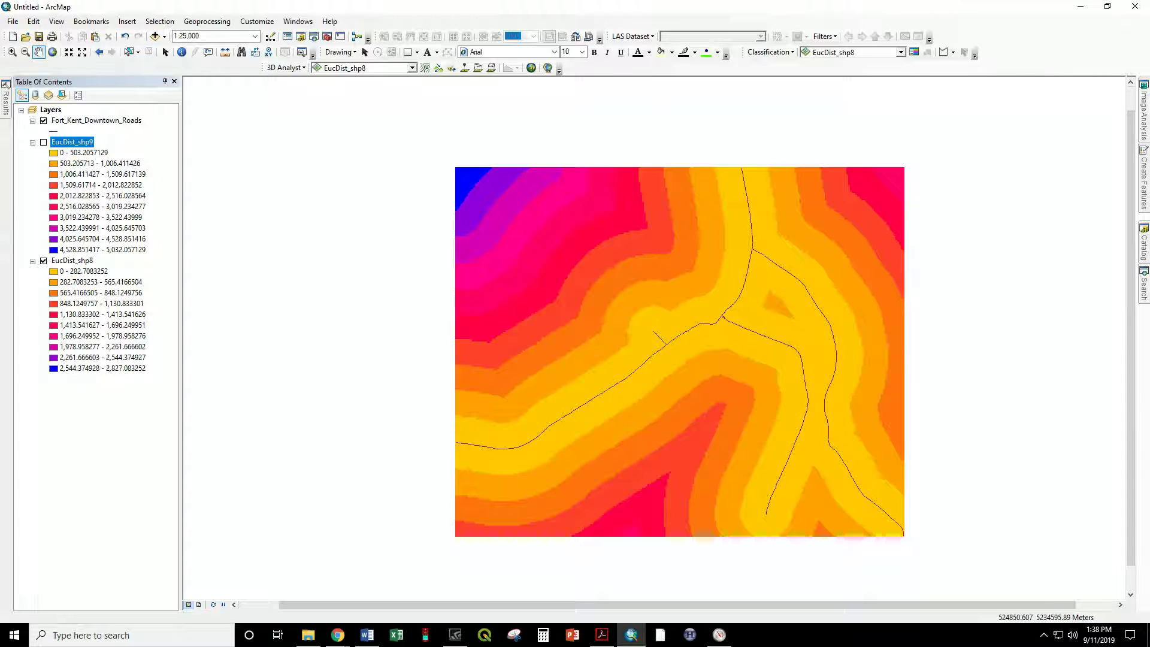
{"action": "left_click", "coordinate": [43, 261]}
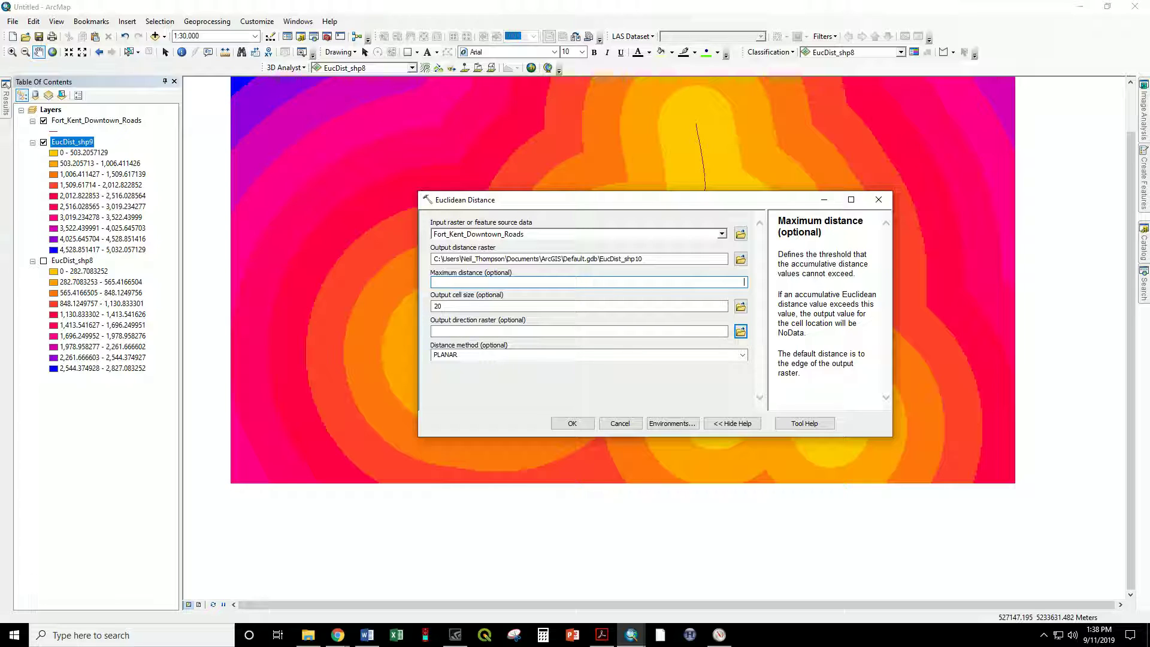
- Run Euclidean Distance as EucDist_shp10 with maximum distance 500, then display its layer
{"action": "type", "text": "500"}
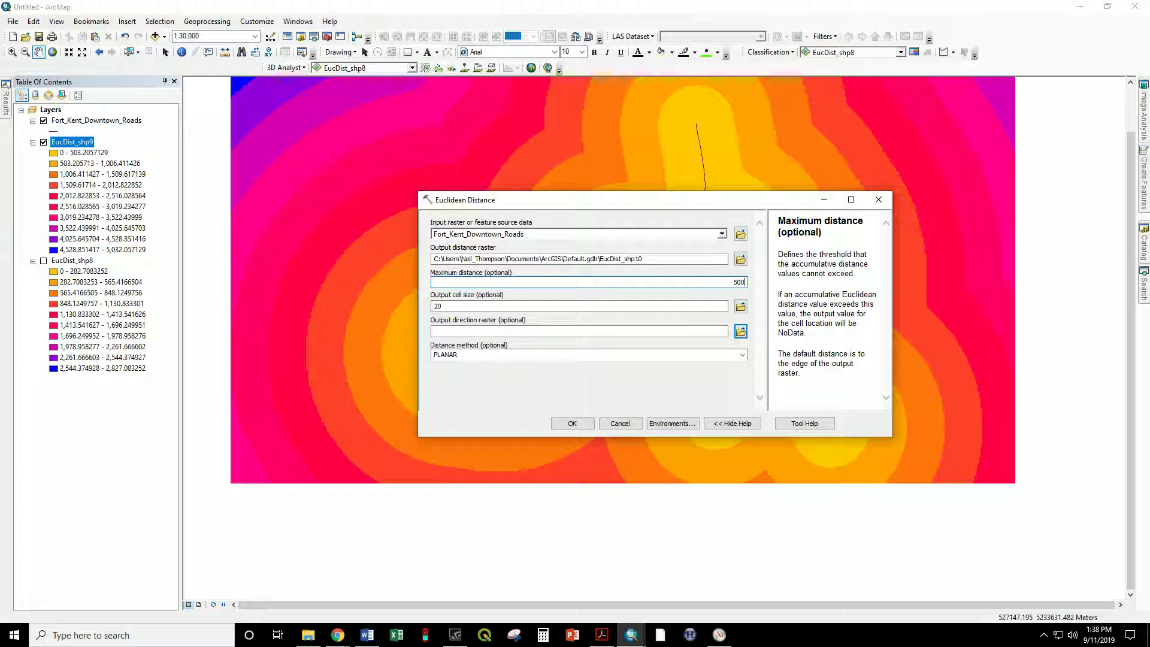
{"action": "left_click", "coordinate": [571, 423]}
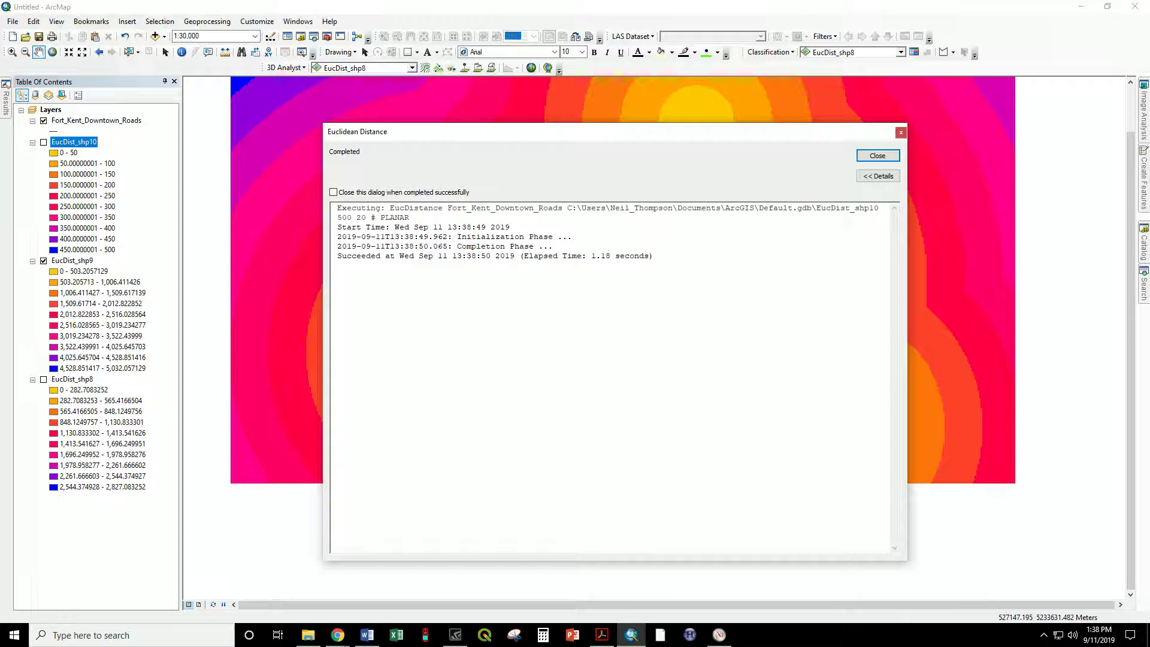
{"action": "left_click", "coordinate": [877, 155]}
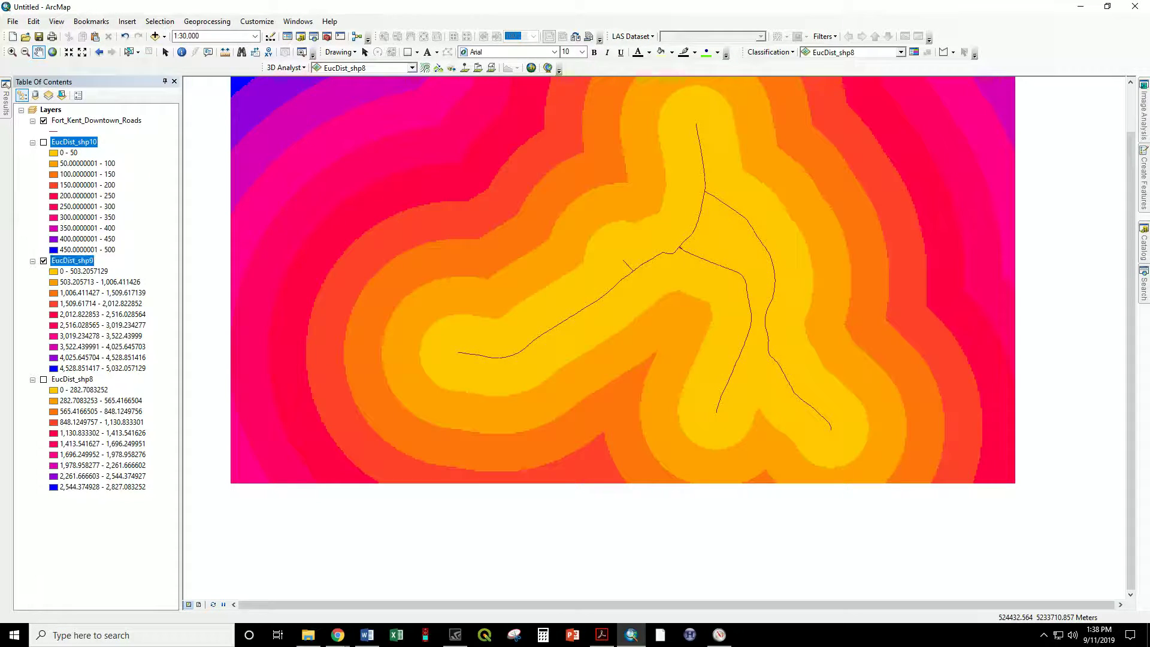
{"action": "left_click", "coordinate": [42, 141]}
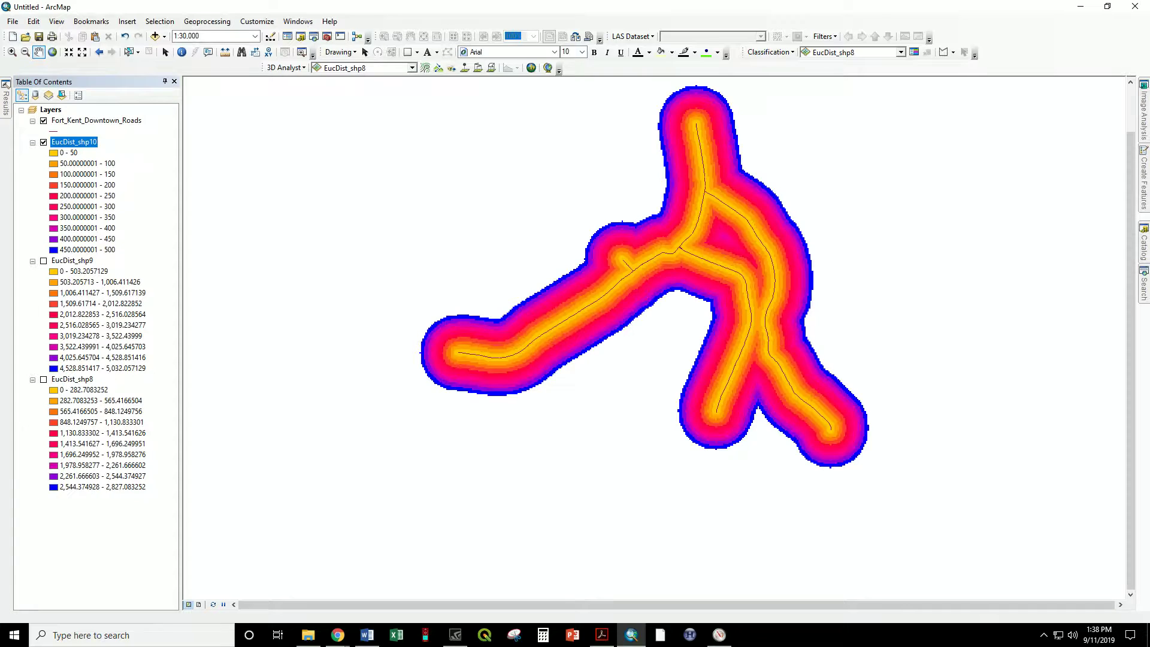